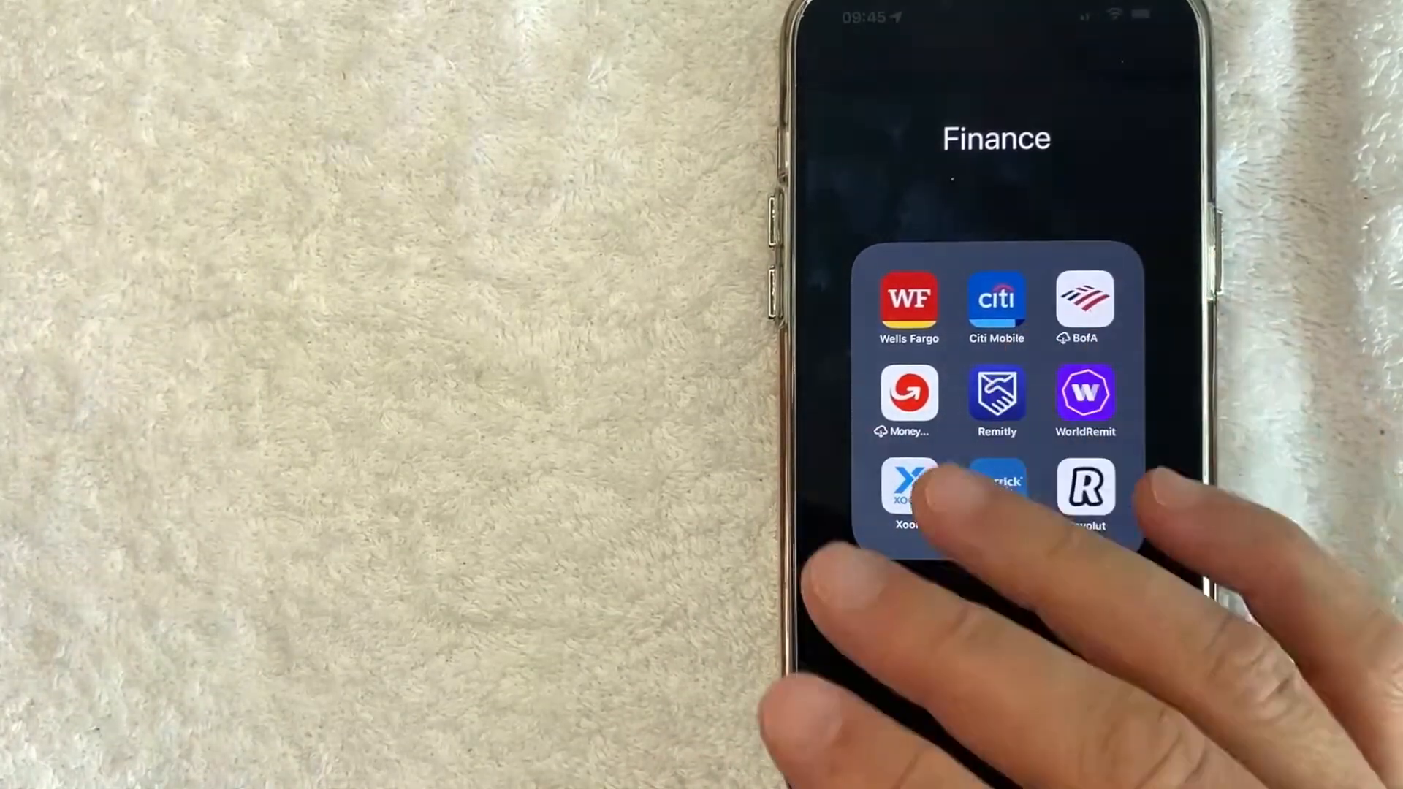
Step: Swipe to the Home Screen page holding the Finance folder with Wells Fargo
scroll("left", 3)
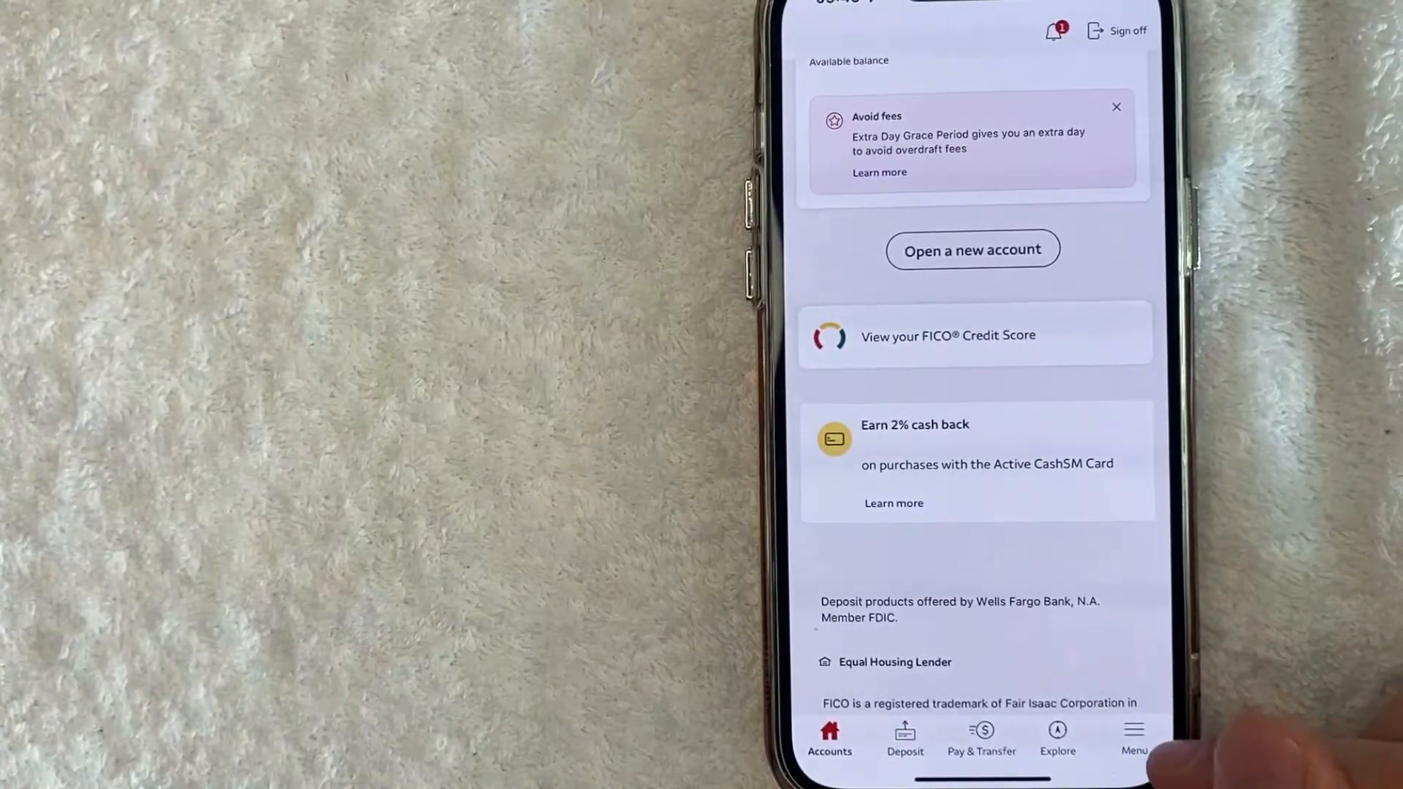
Step: Go from Menu to the profile page and reach the Profile Settings list
left_click(1133, 736)
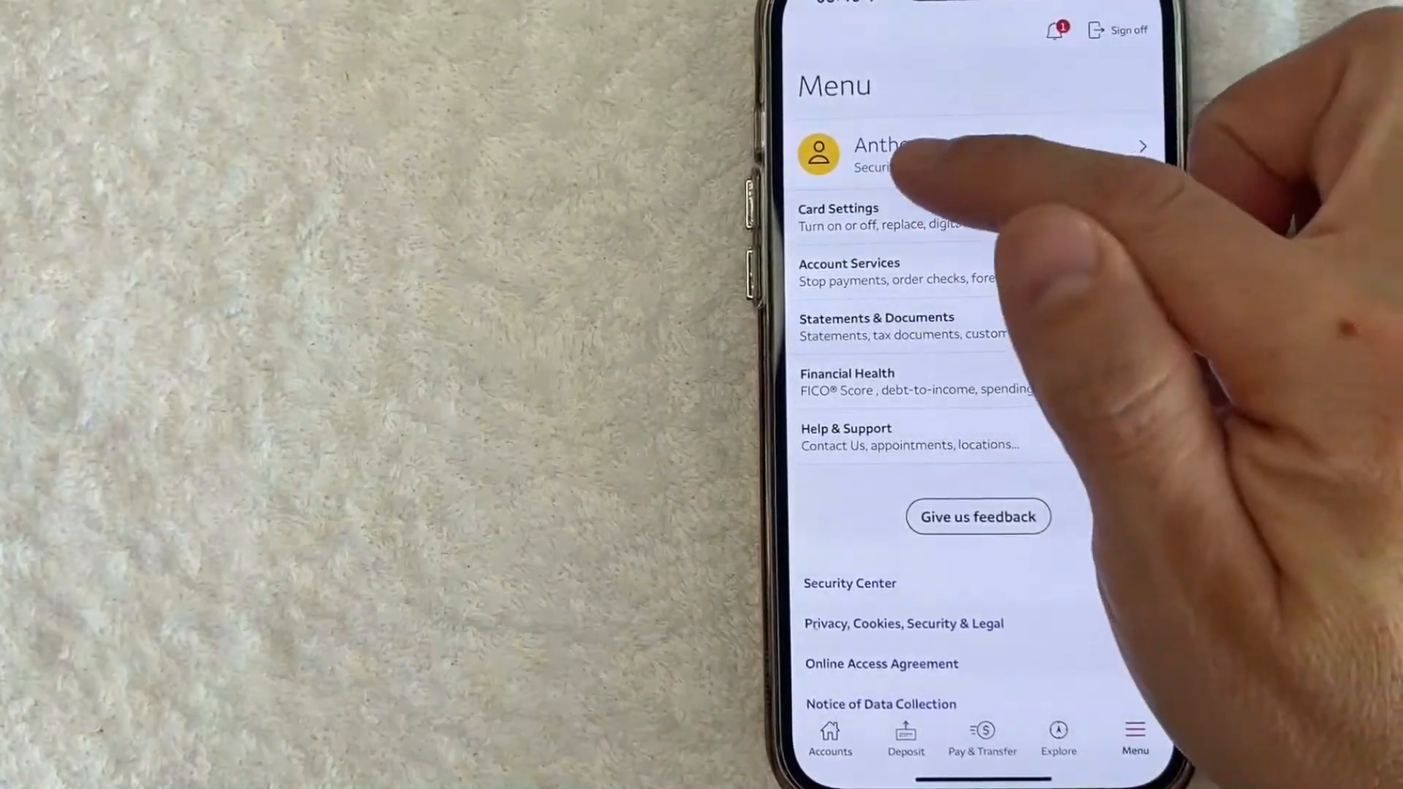
left_click(975, 154)
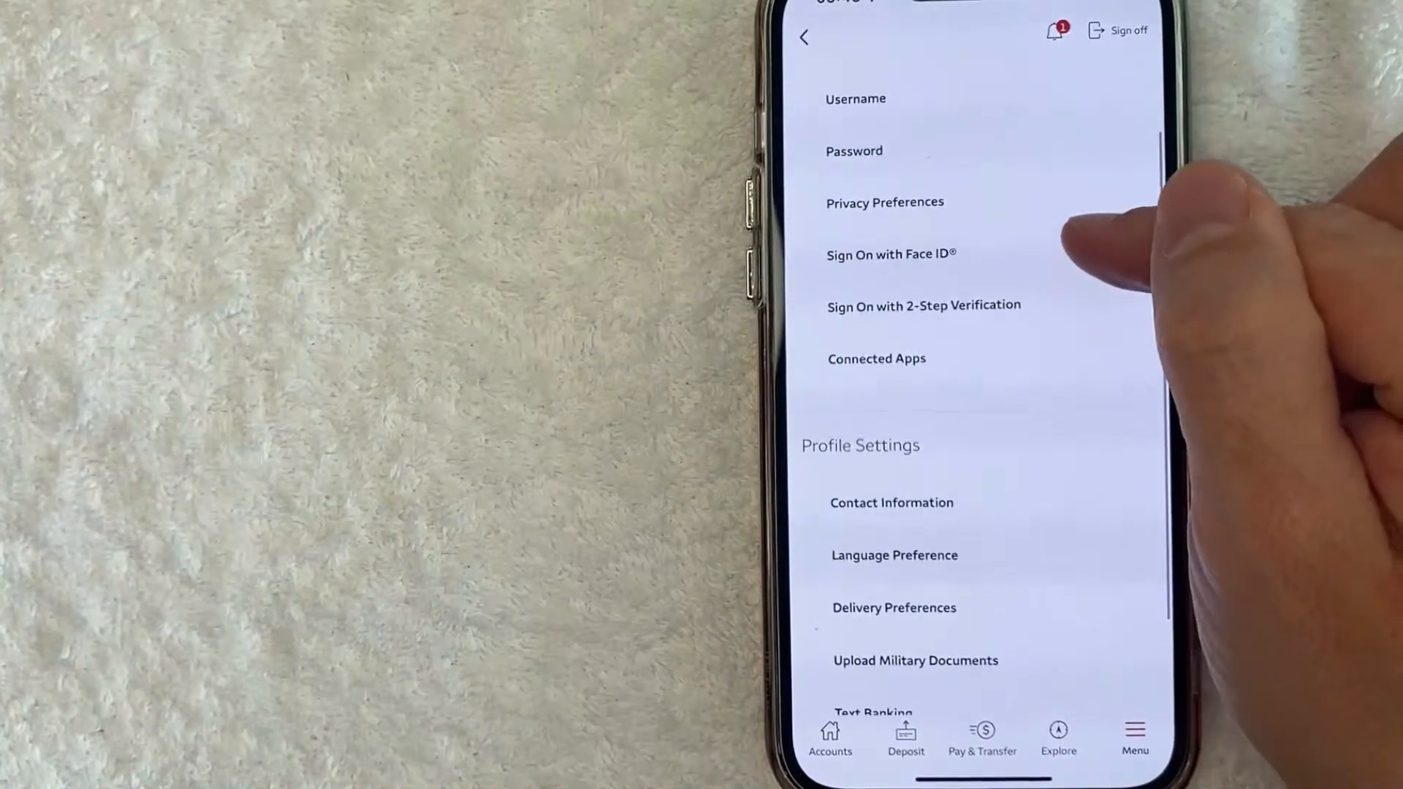
scroll("up", 3)
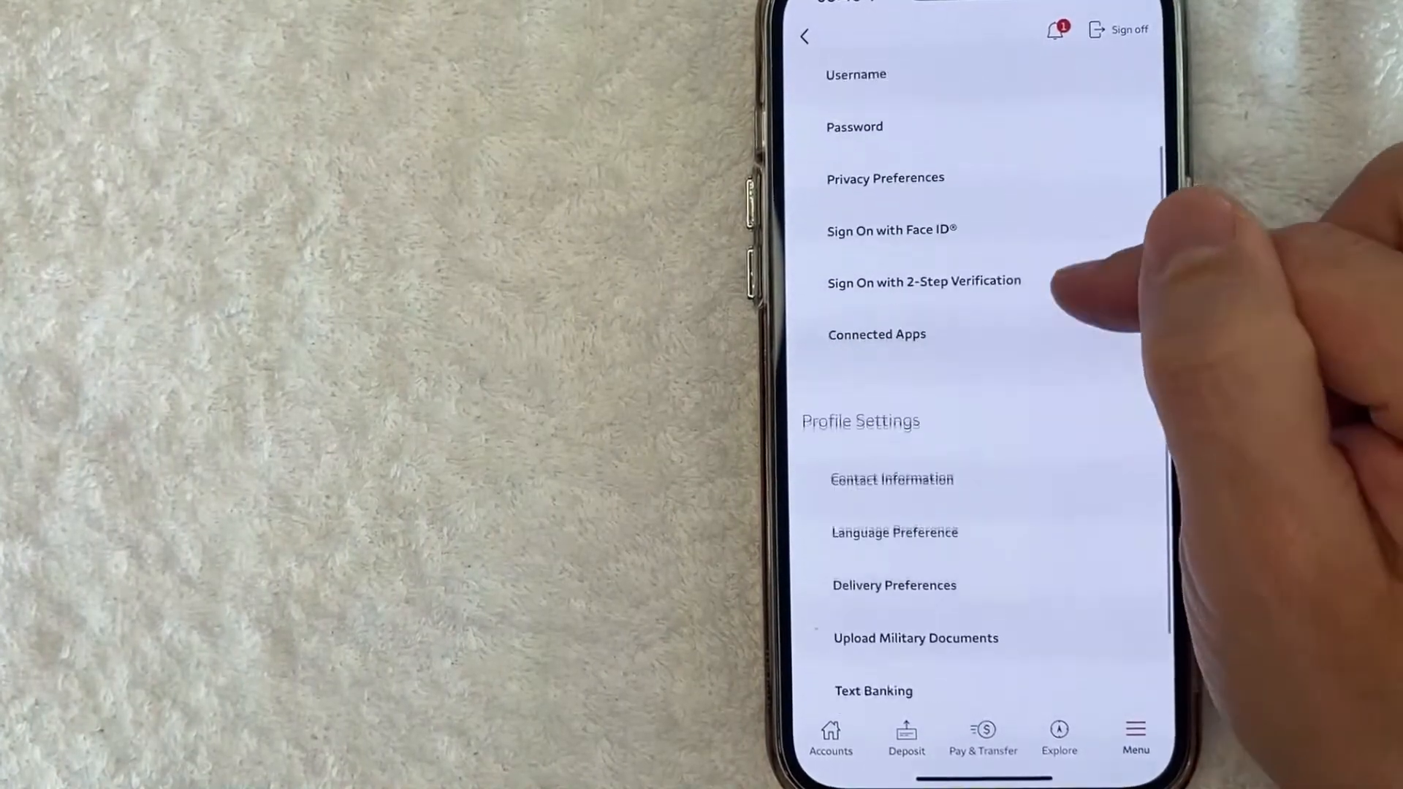
scroll("up", 3)
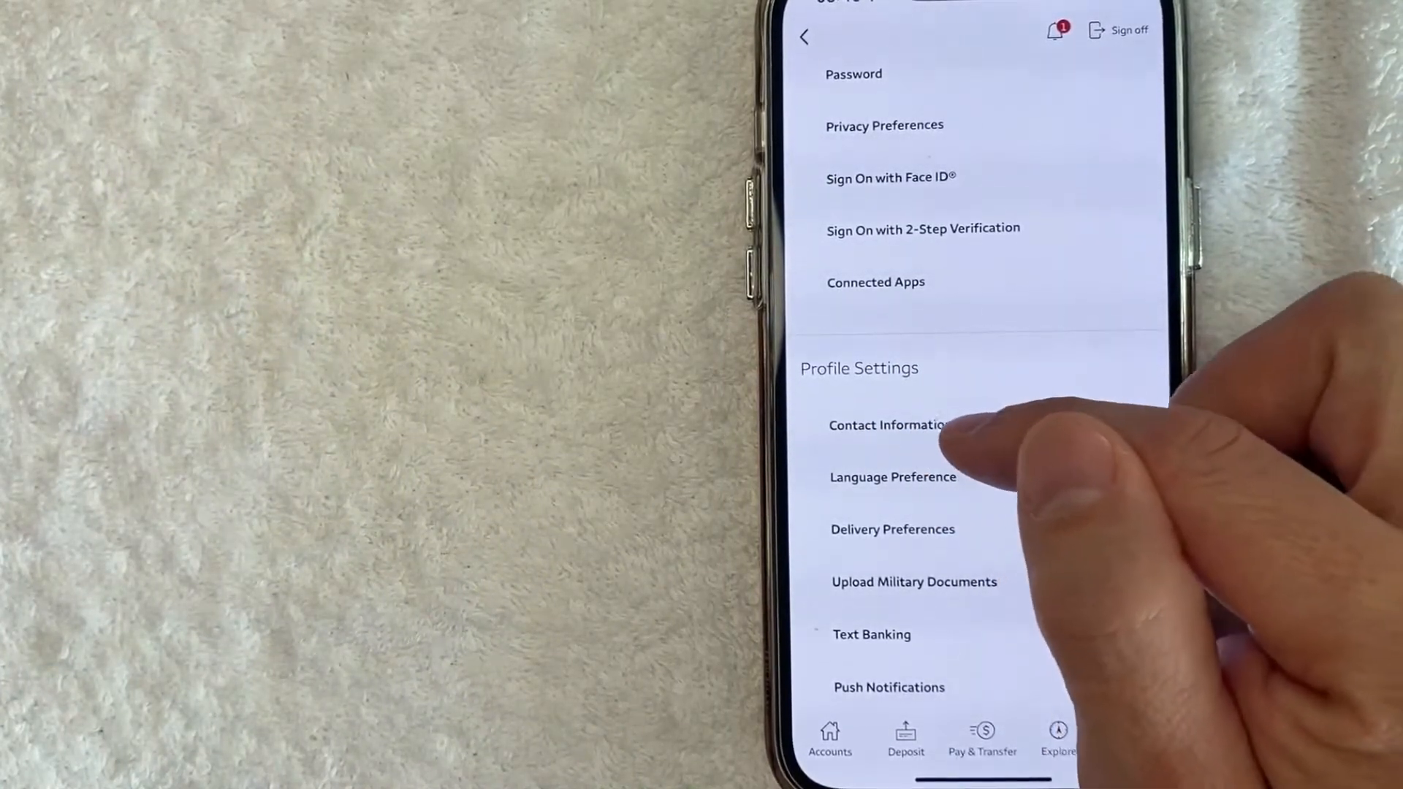
Step: Choose Contact Information to reach the Update Contact Information page
left_click(885, 425)
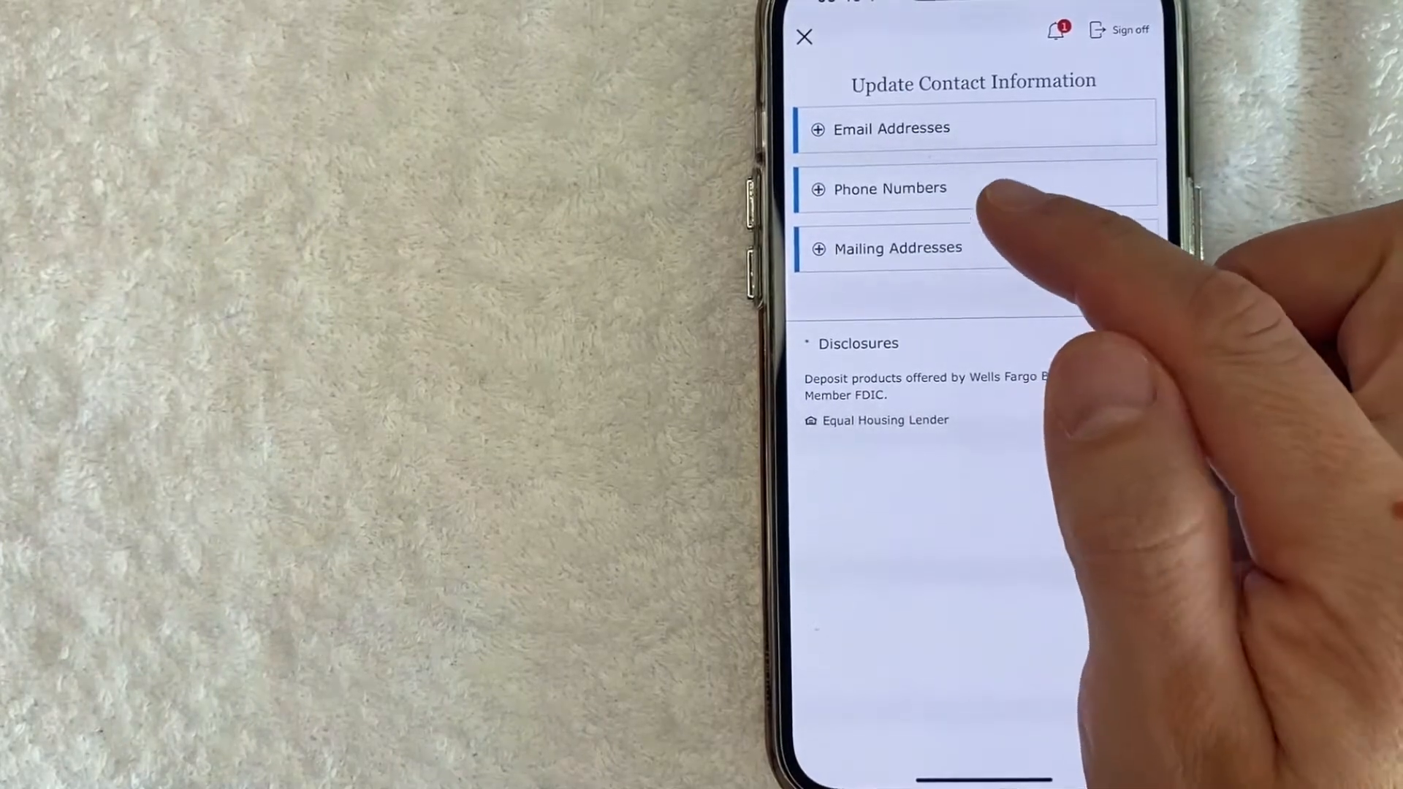
mouse_move(976, 124)
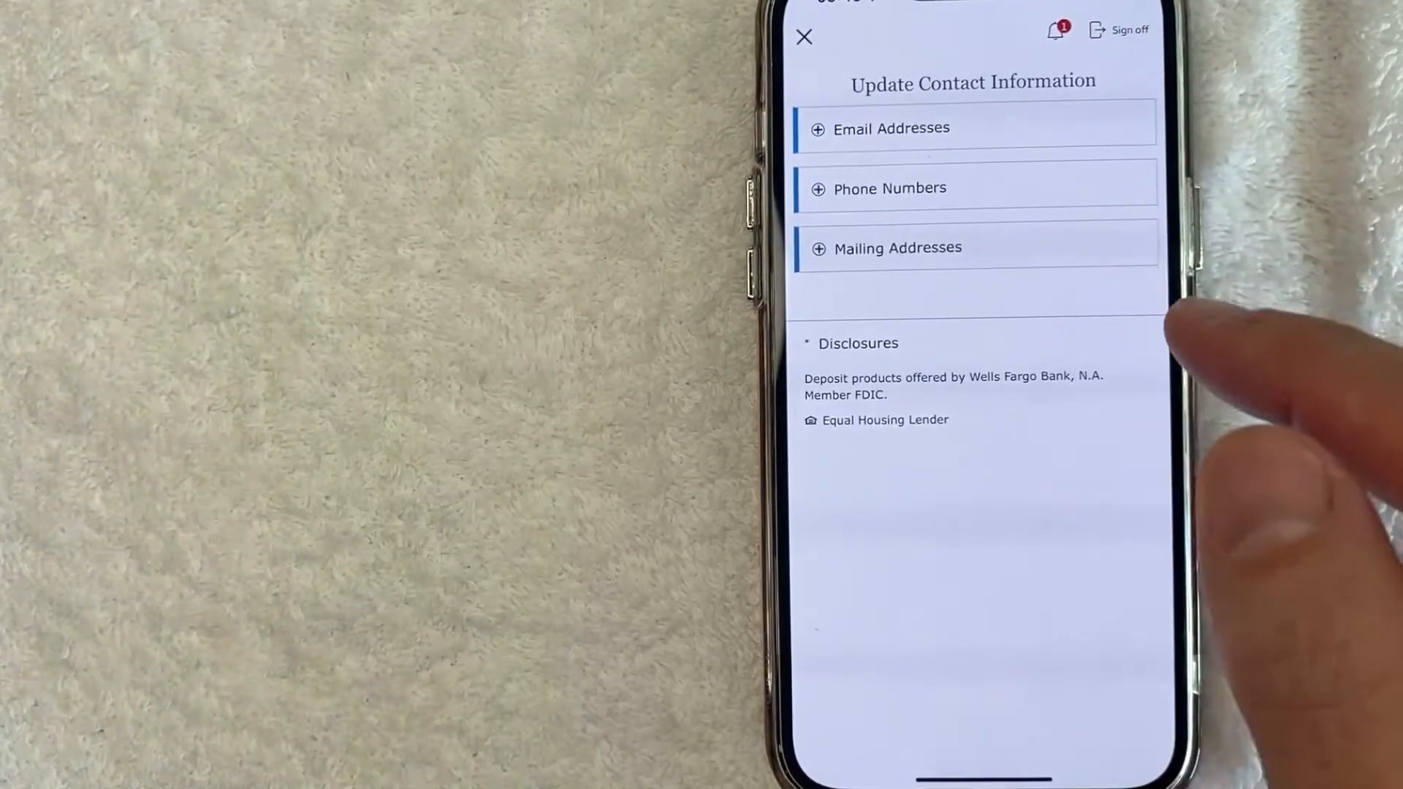
mouse_move(939, 179)
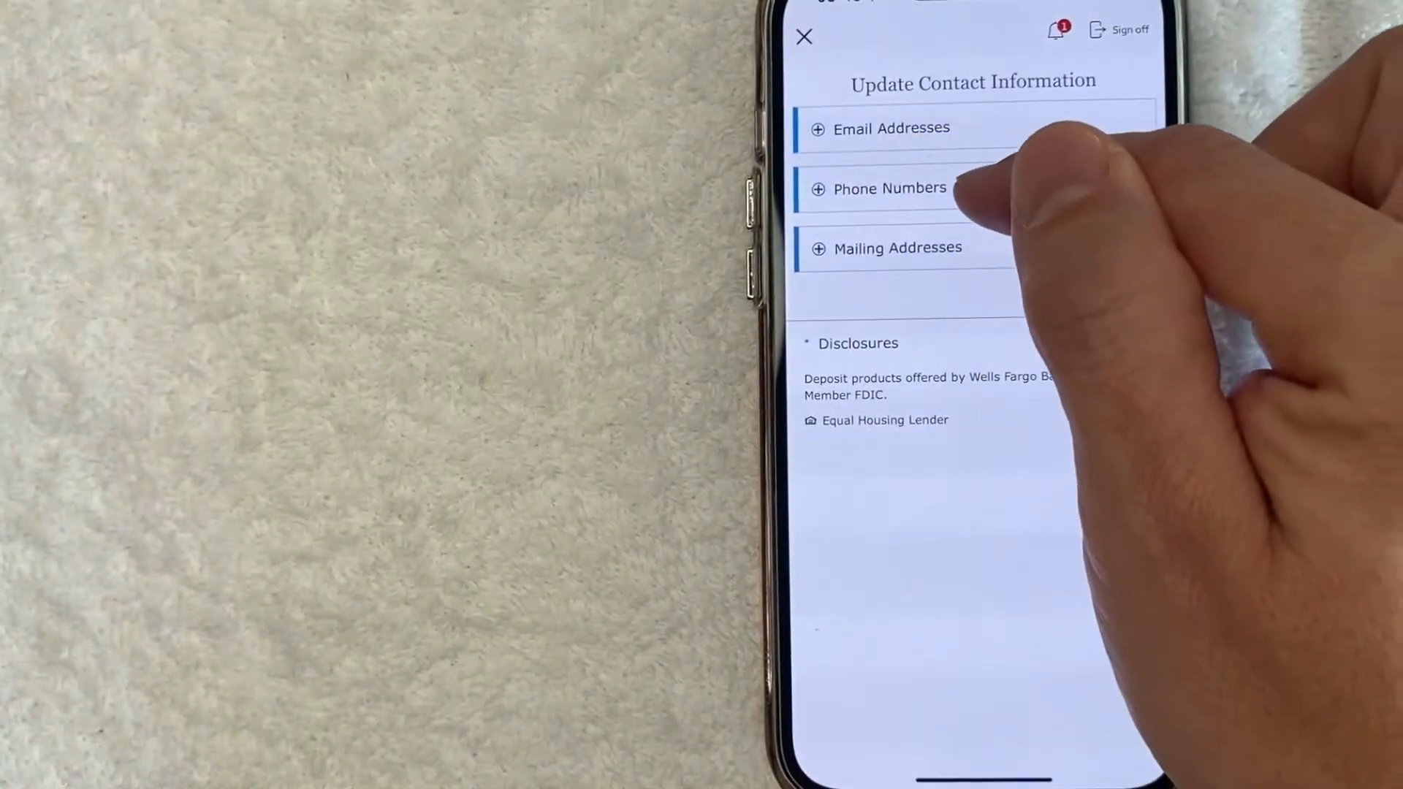
Step: Expand Phone Numbers and enter a new Mobile 1 number, confirming with Done
left_click(888, 188)
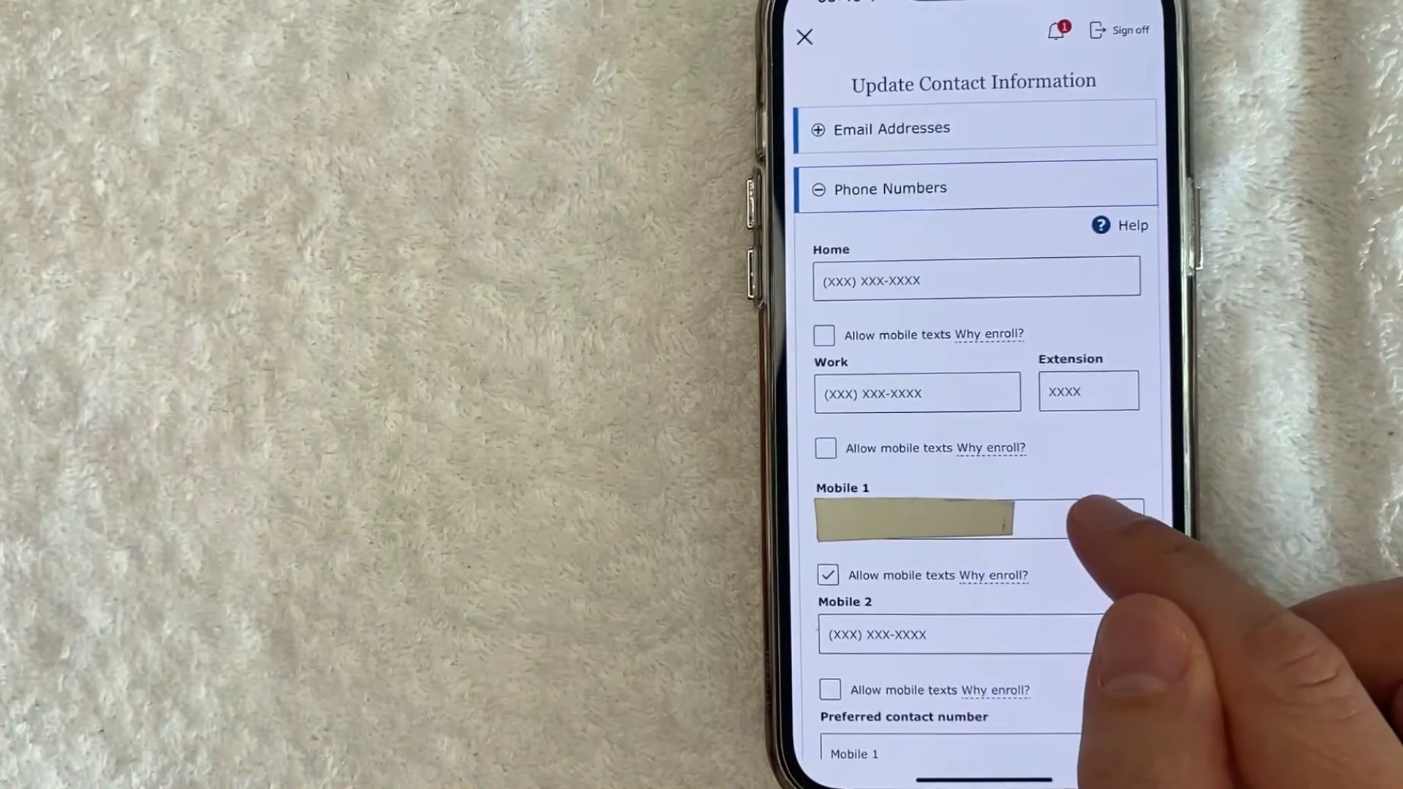
left_click(975, 519)
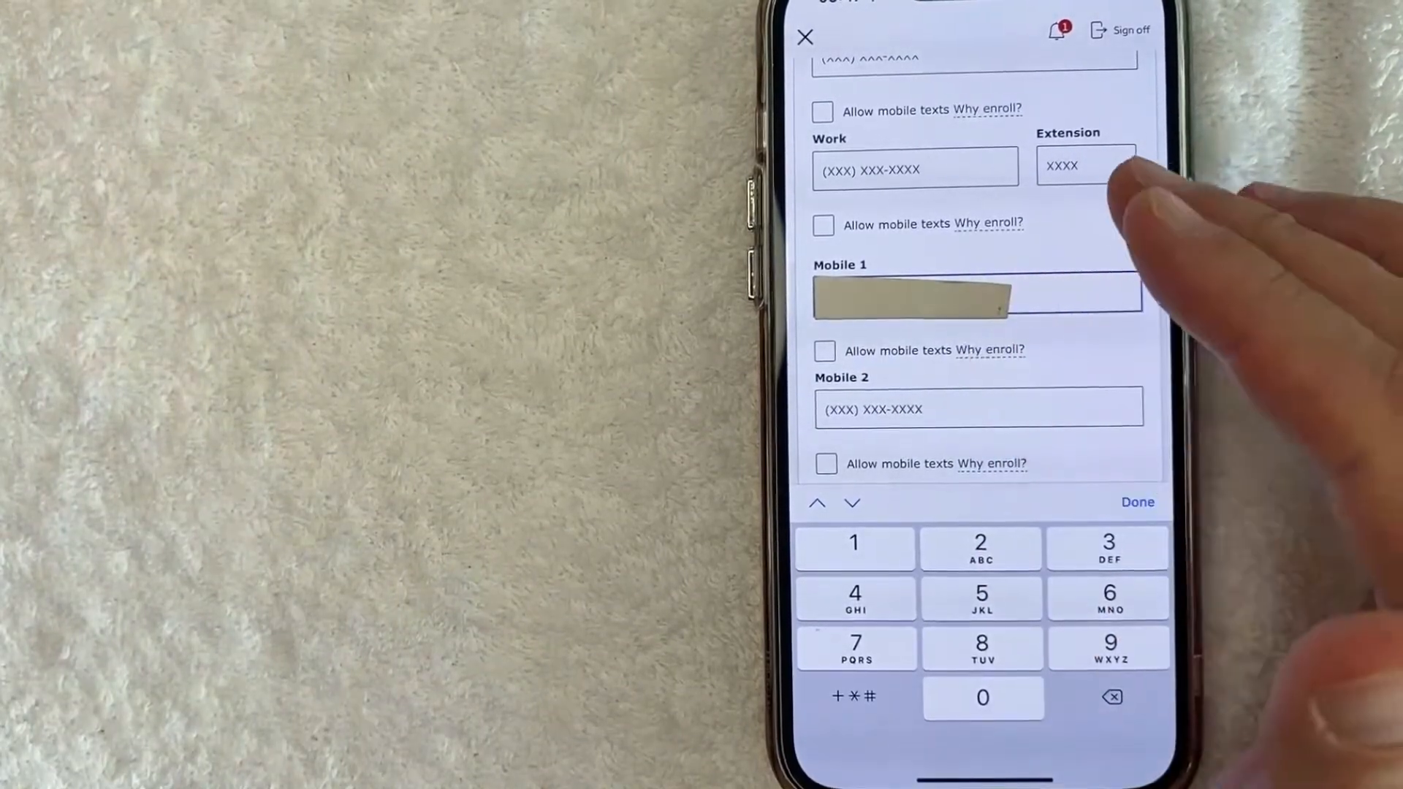
left_click(822, 351)
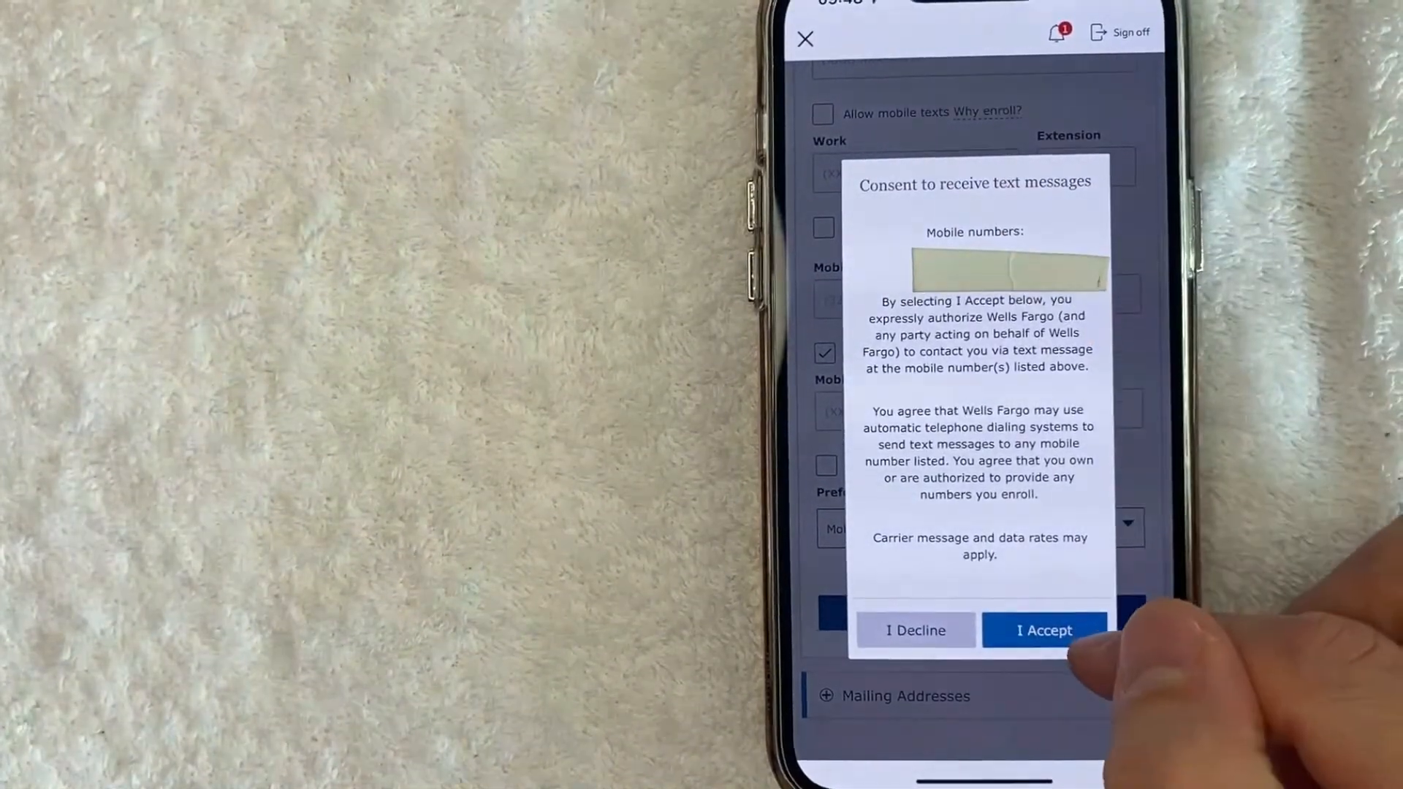
Step: Accept the consent to receive text messages at the new mobile number
left_click(1043, 629)
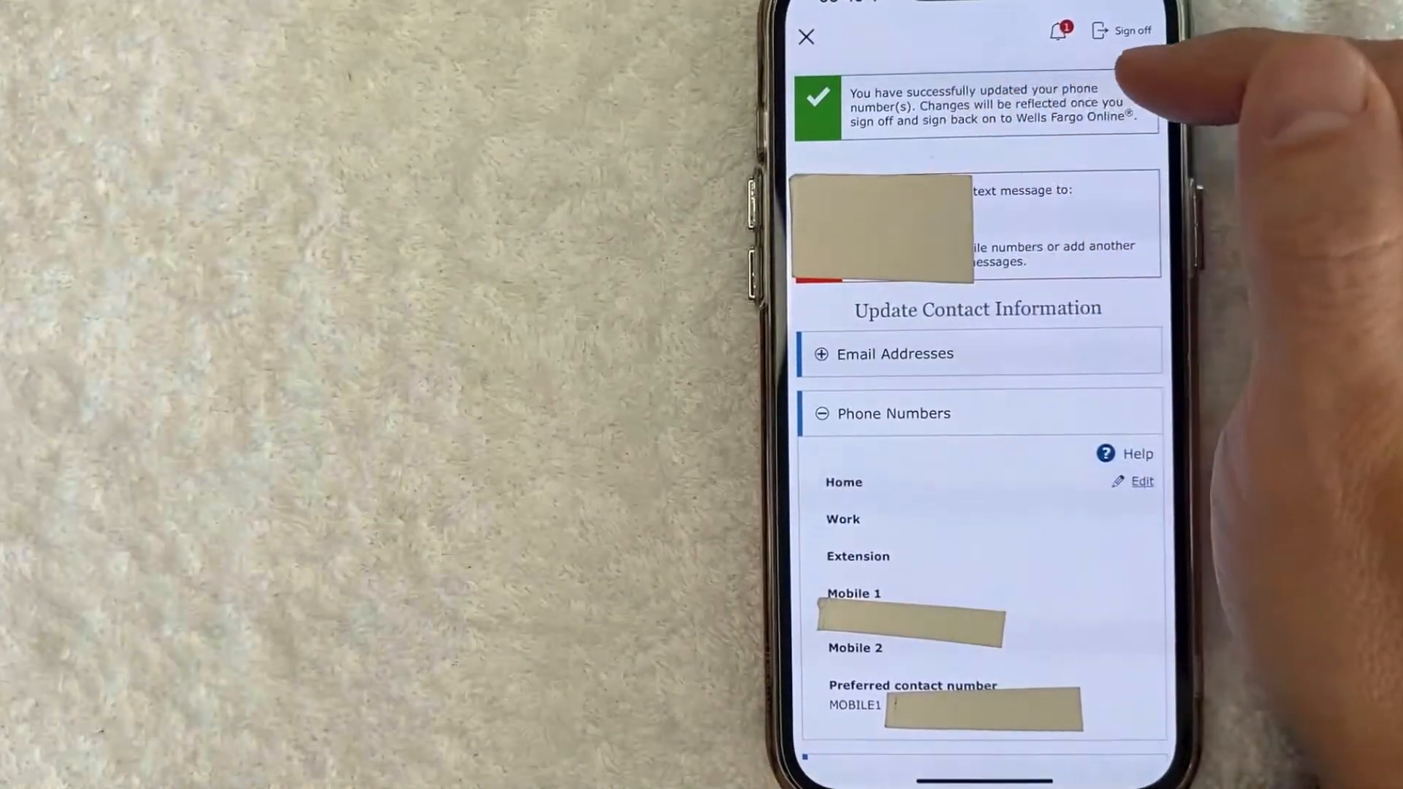
mouse_move(1163, 107)
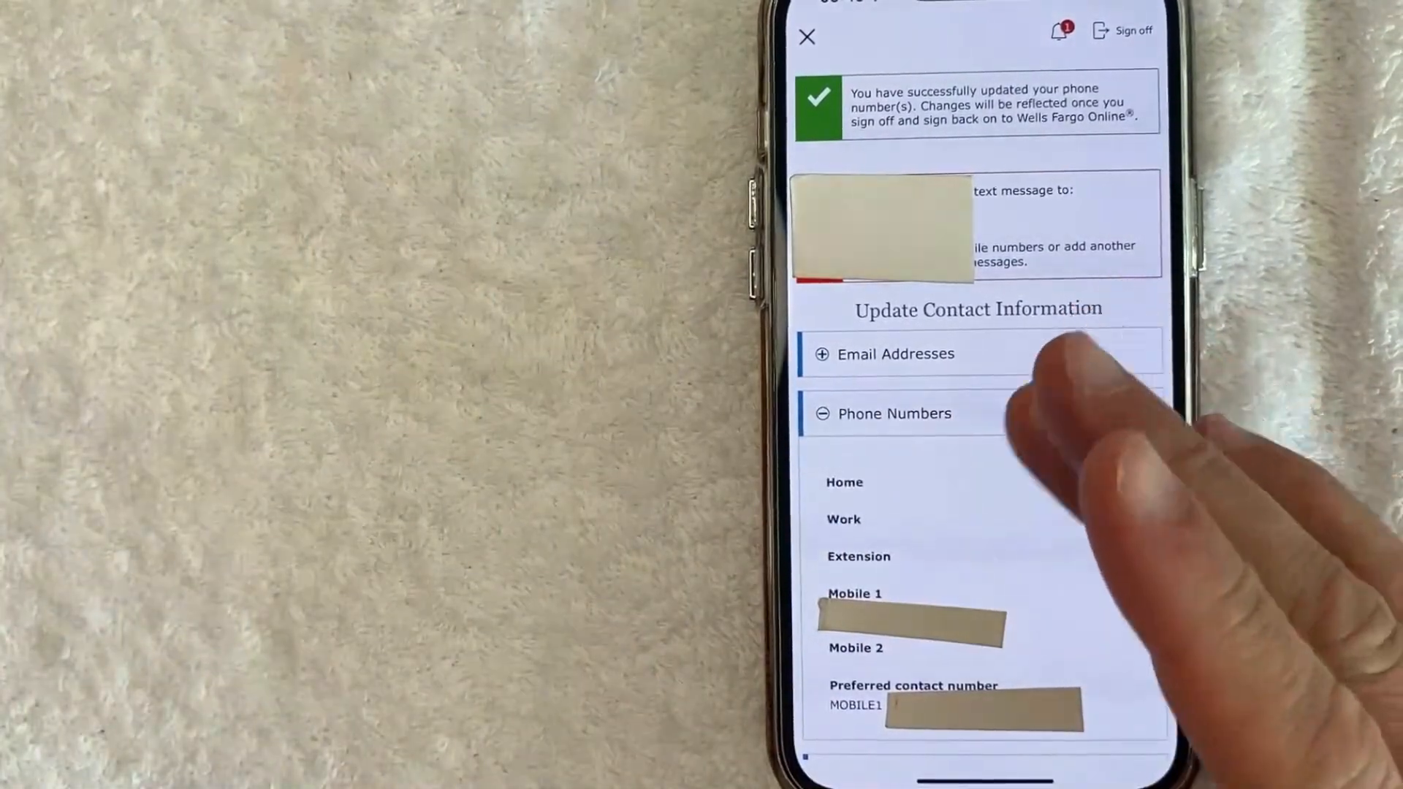
Step: Review the success banner and the updated Mobile 1 number on the page
left_click(893, 413)
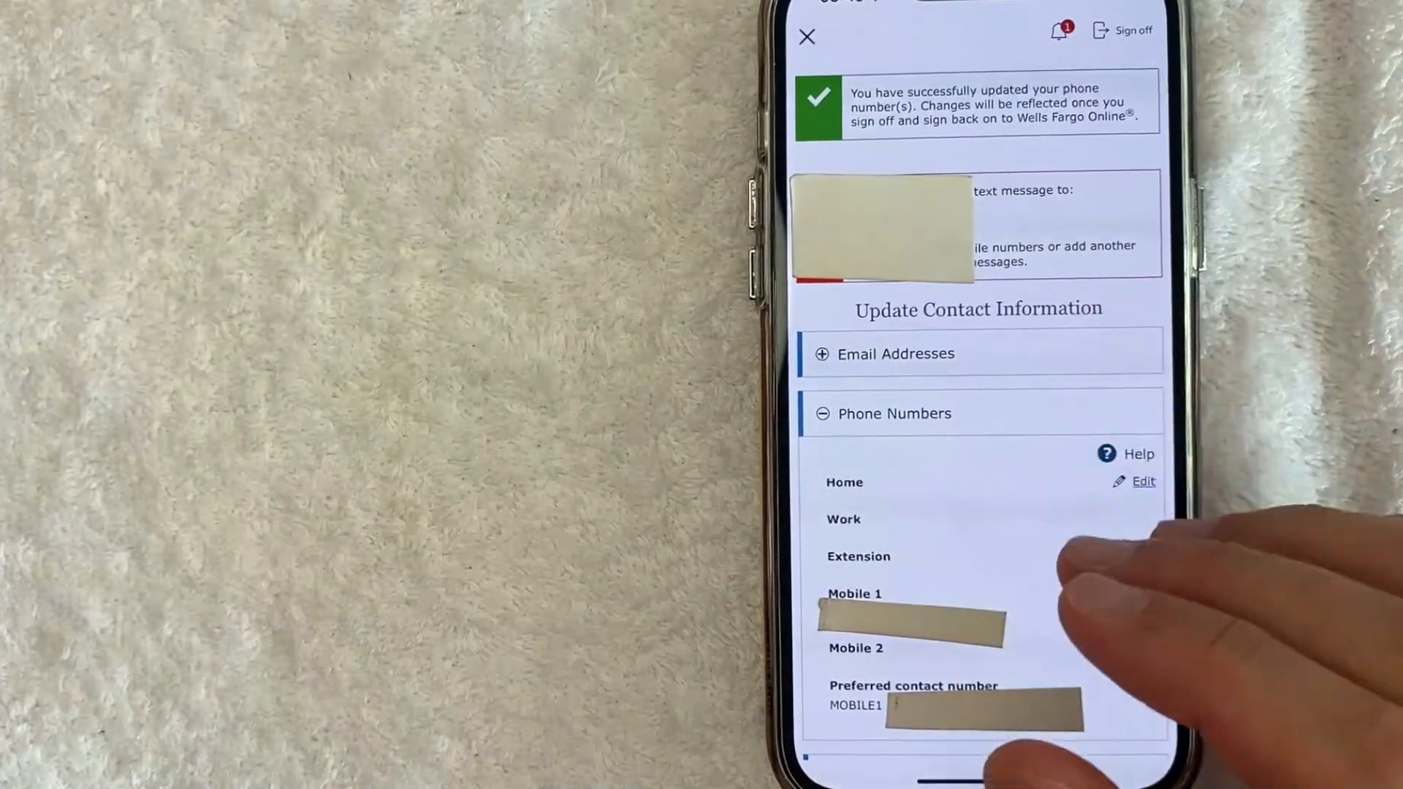